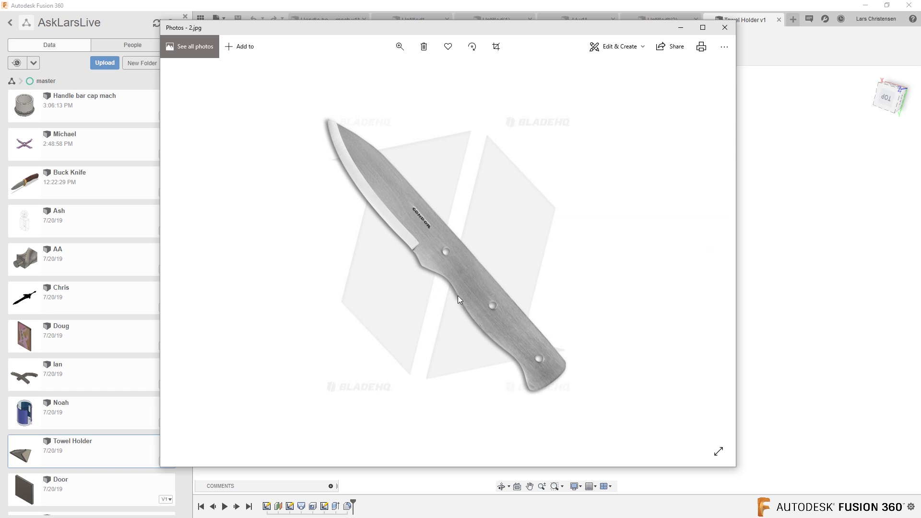
pyautogui.moveTo(533, 334)
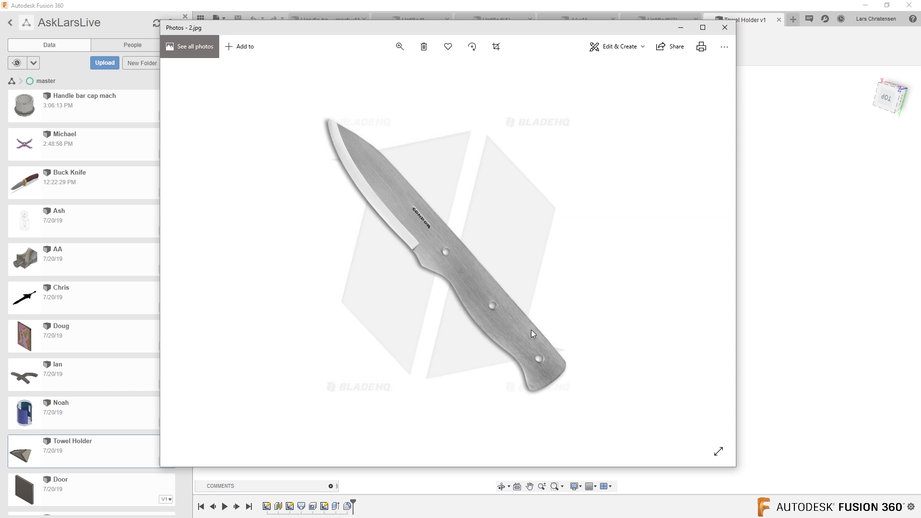
pyautogui.moveTo(416, 297)
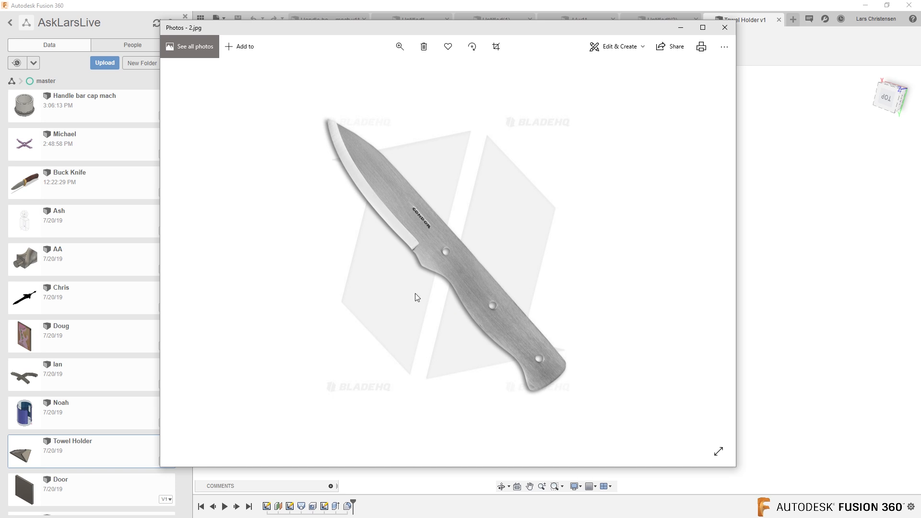
pyautogui.moveTo(529, 305)
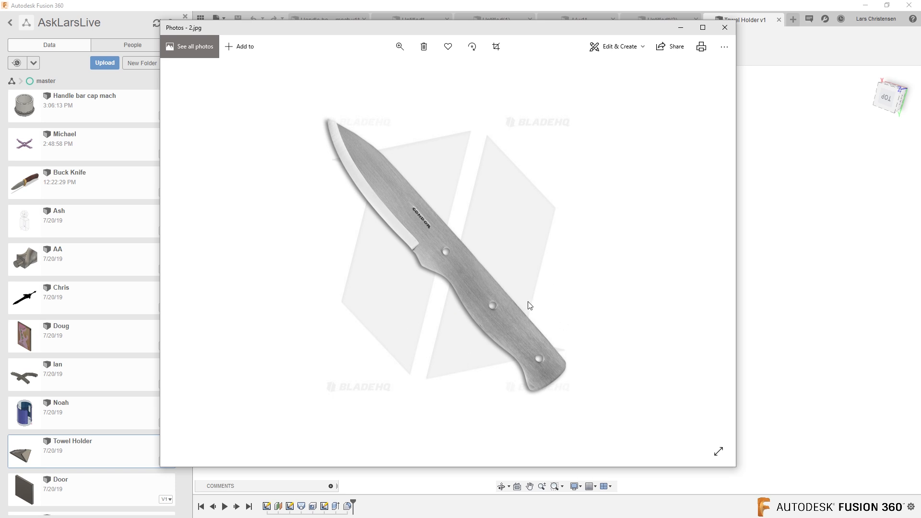
pyautogui.moveTo(546, 383)
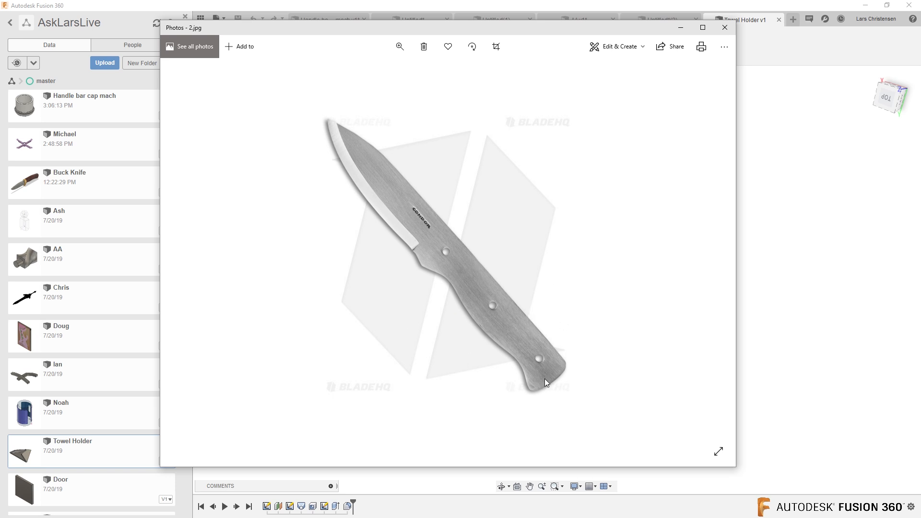
# Close the reference photo and open the Buck Knife design from the Data Panel.
pyautogui.click(724, 28)
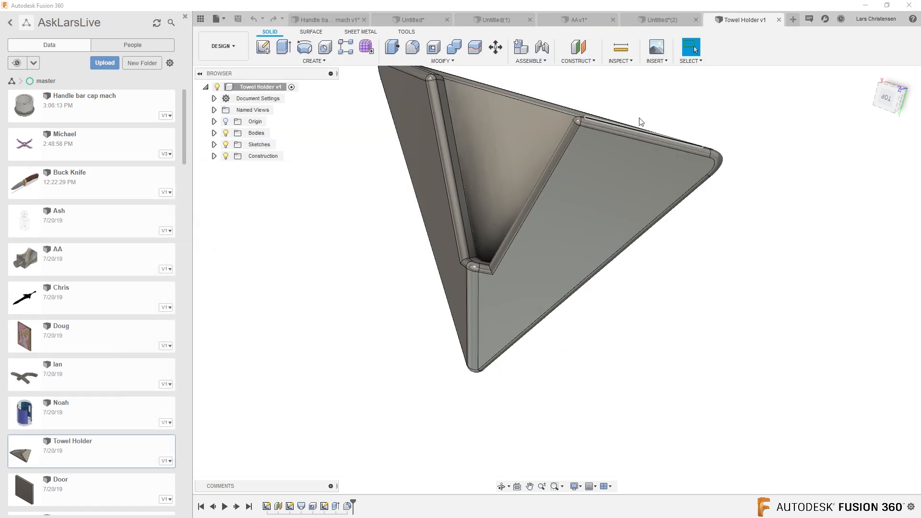
pyautogui.moveTo(793, 20)
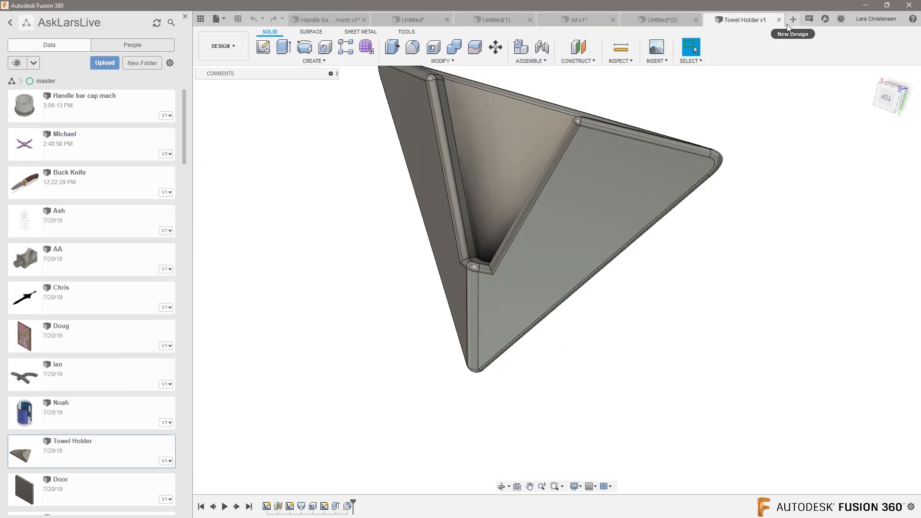
pyautogui.click(793, 19)
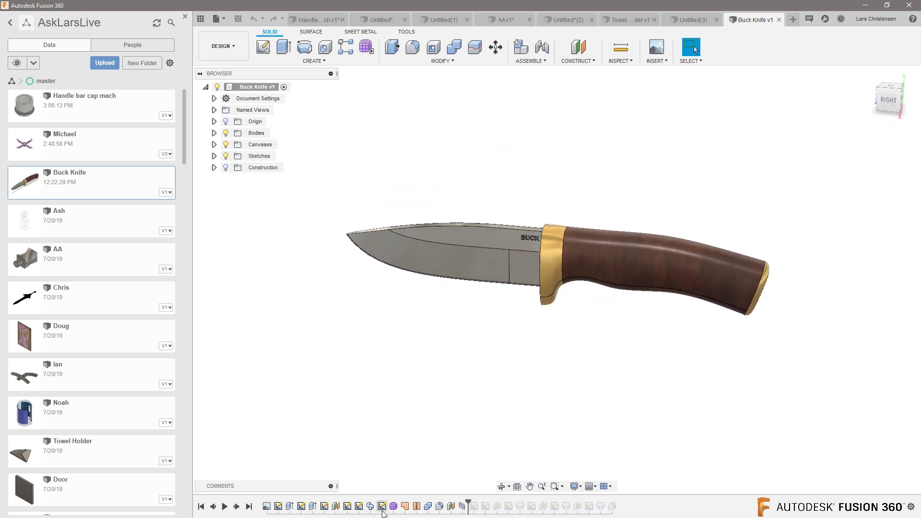
# Roll the timeline back so only the blade and rectangular tang remain.
pyautogui.click(392, 506)
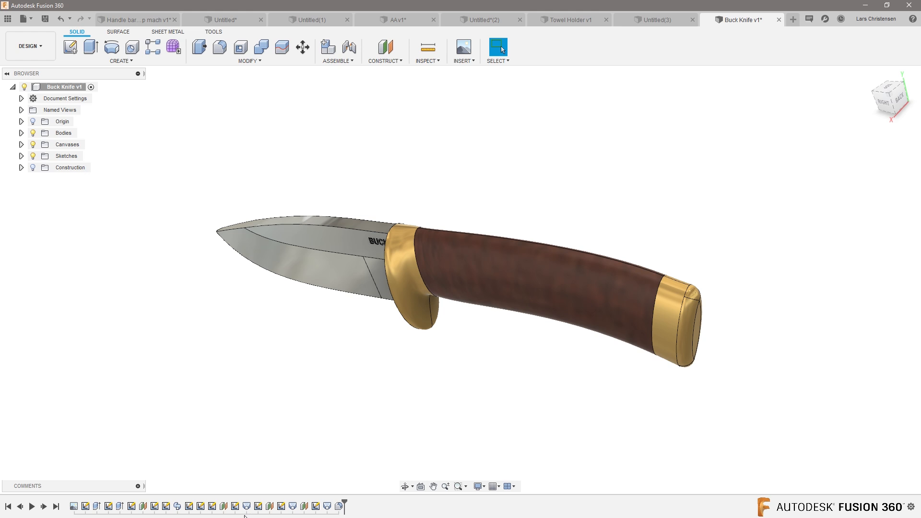
pyautogui.moveTo(271, 505)
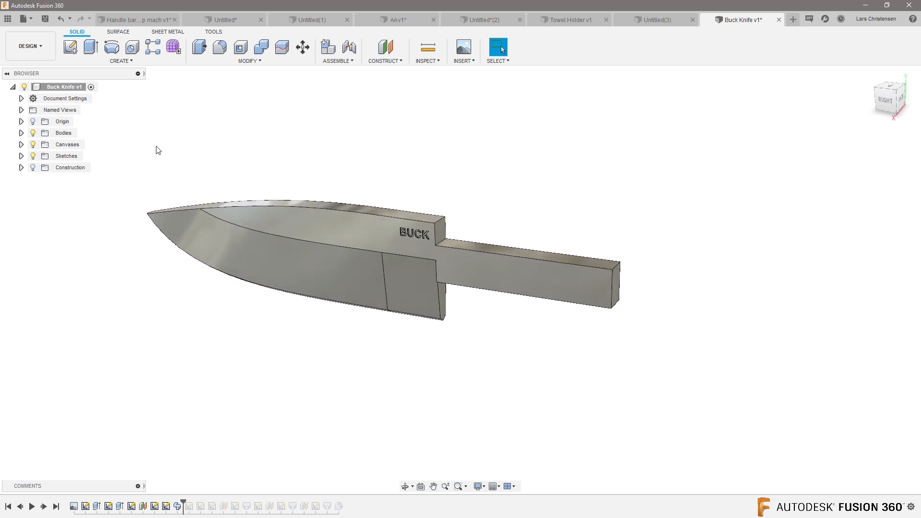
pyautogui.moveTo(173, 48)
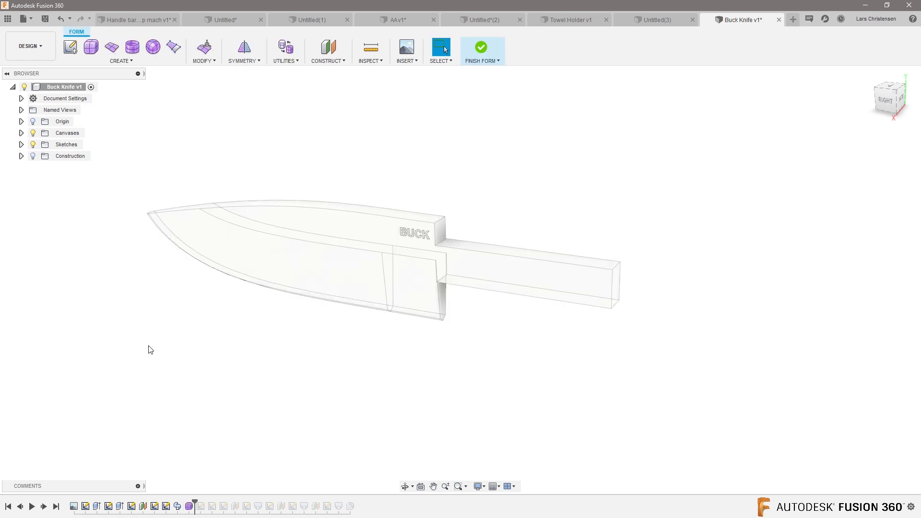
pyautogui.moveTo(90, 46)
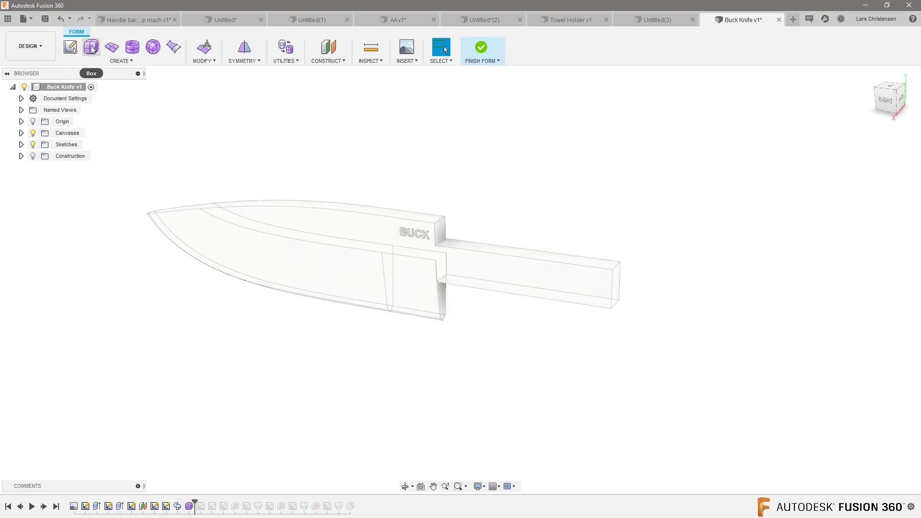
# Create a freeform box on the sketch plane around the tang with 8 faces along its length.
pyautogui.click(90, 46)
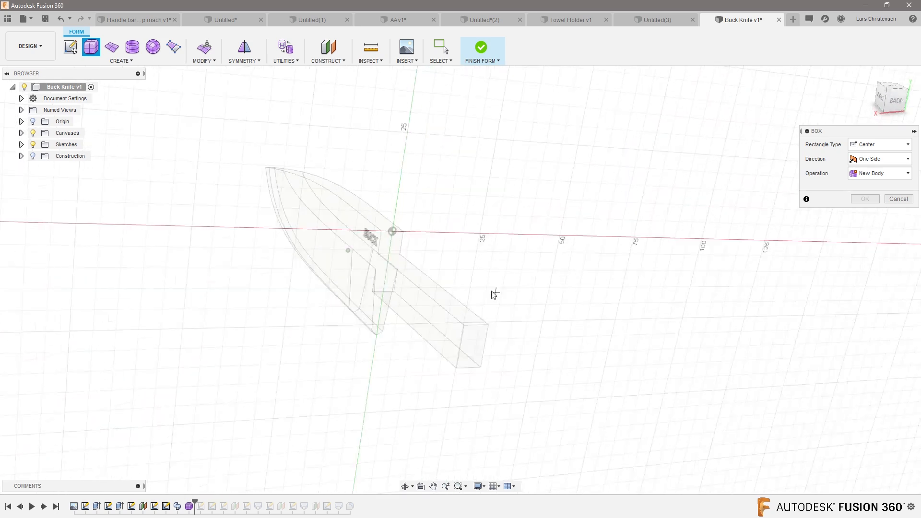
pyautogui.click(891, 96)
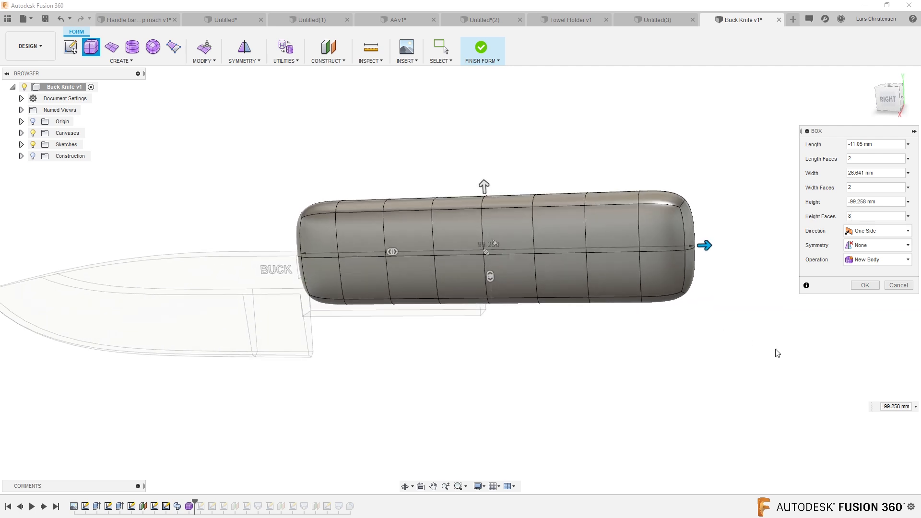
pyautogui.click(865, 285)
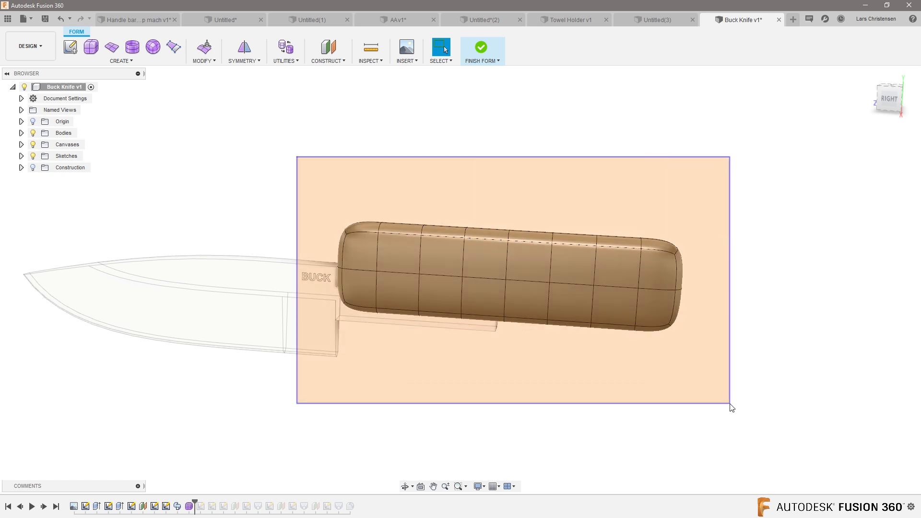
# Move the whole handle body with Edit Form so it starts flush behind the blade.
pyautogui.rightClick(499, 265)
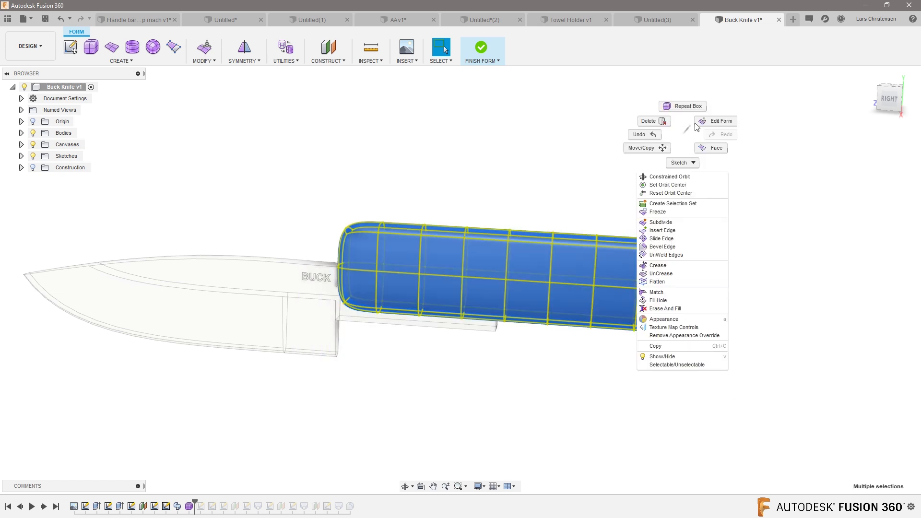
pyautogui.click(719, 121)
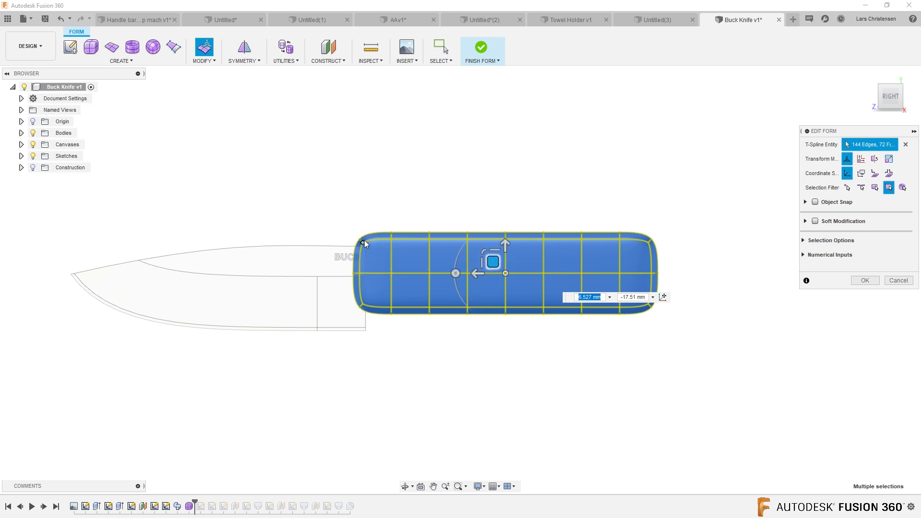
pyautogui.moveTo(480, 409)
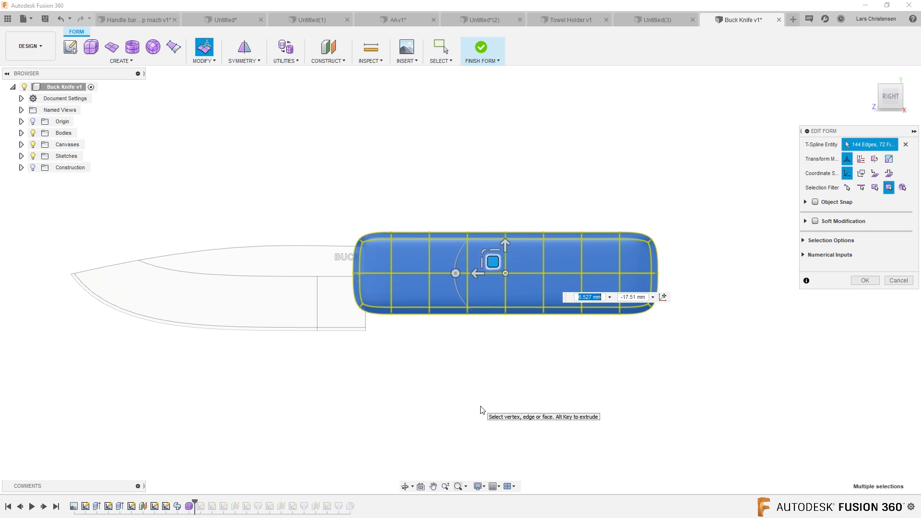
pyautogui.click(863, 280)
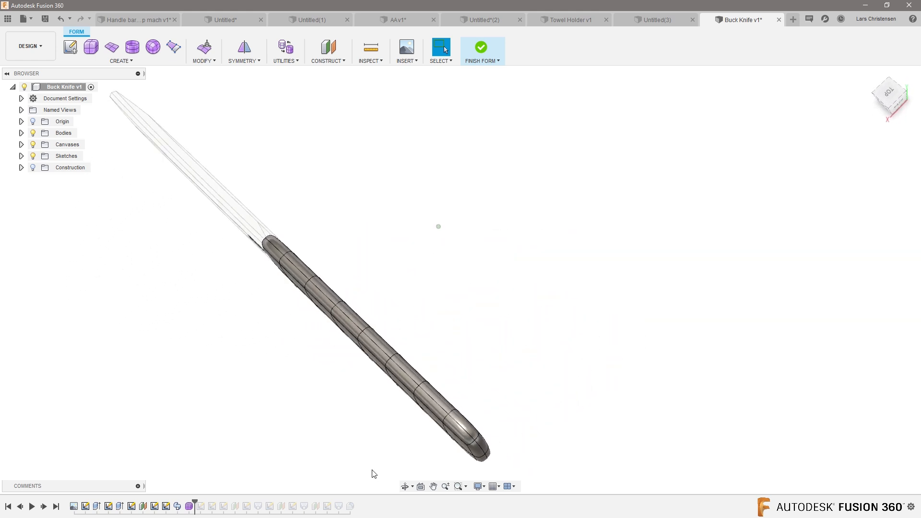
# Apply Mirror - Internal symmetry using two opposite faces on the handle's top.
pyautogui.scroll(3)
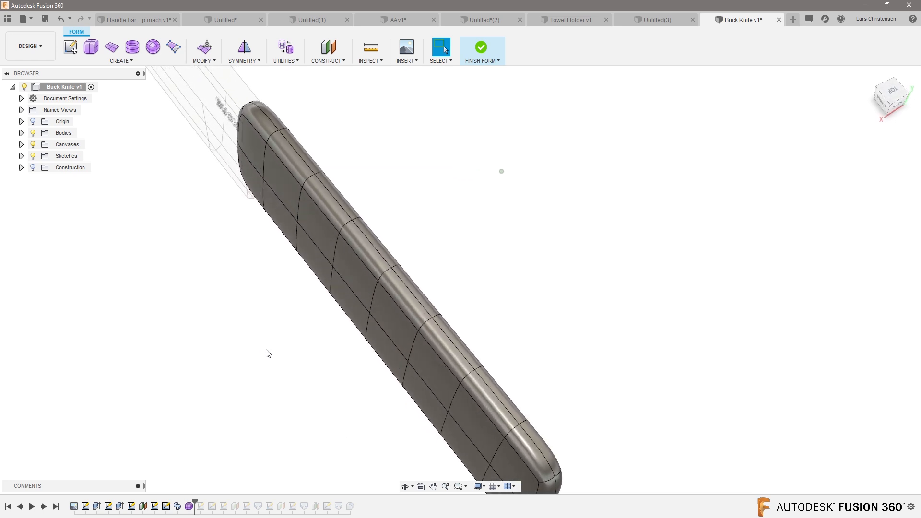
pyautogui.moveTo(244, 49)
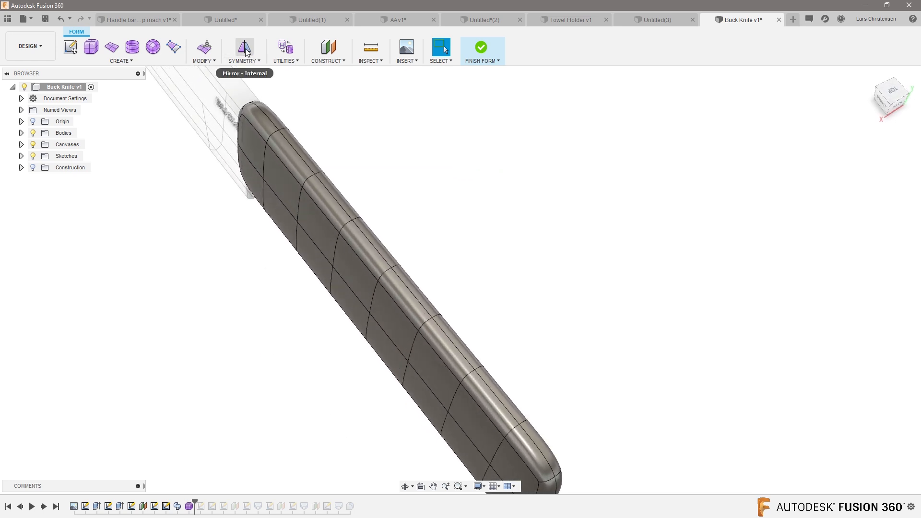
pyautogui.click(244, 47)
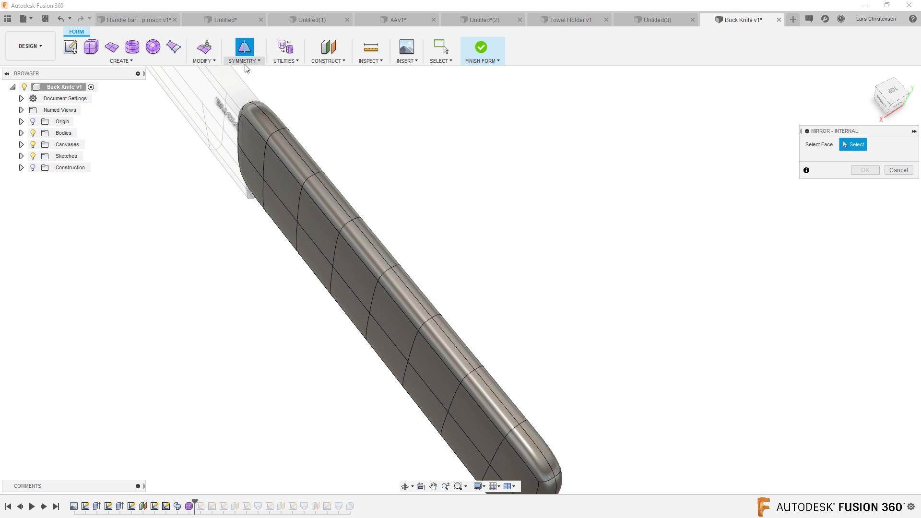
pyautogui.click(297, 153)
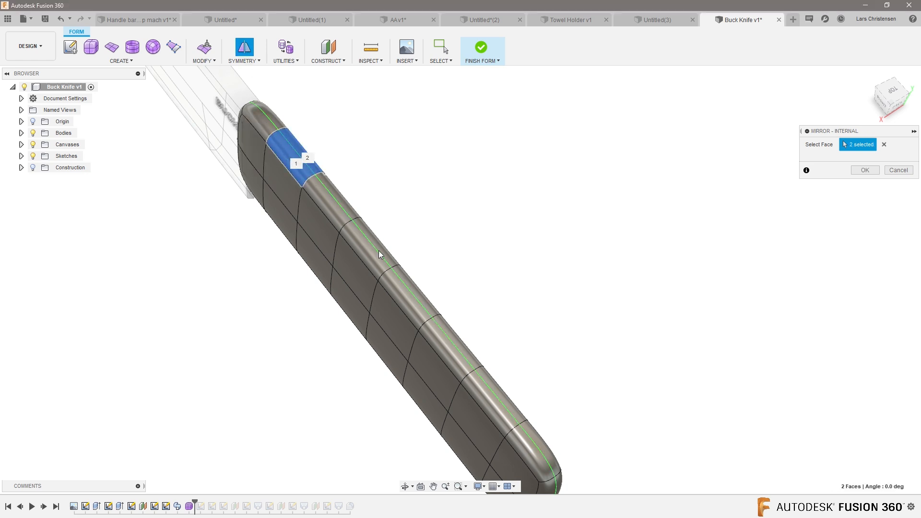
pyautogui.moveTo(278, 200)
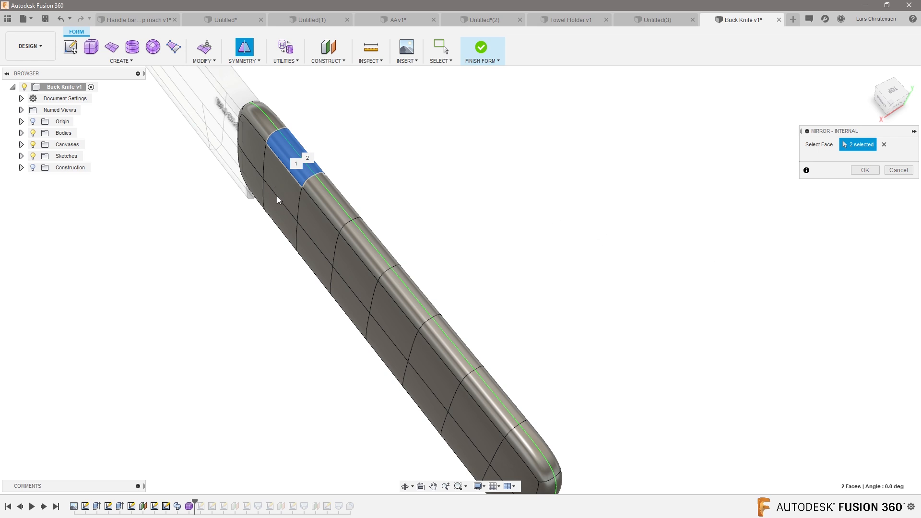
pyautogui.moveTo(852, 184)
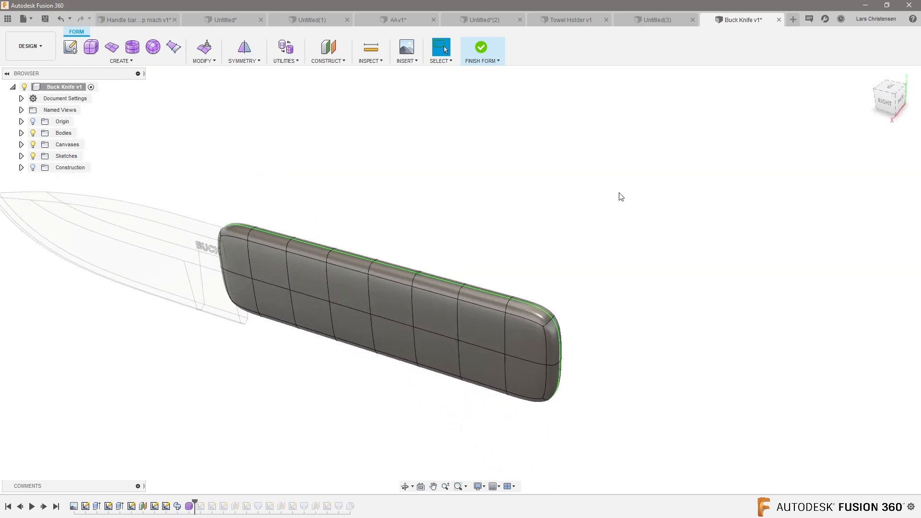
# Select front handle faces and push-pull them with Edit Form into a bulging grip.
pyautogui.click(270, 266)
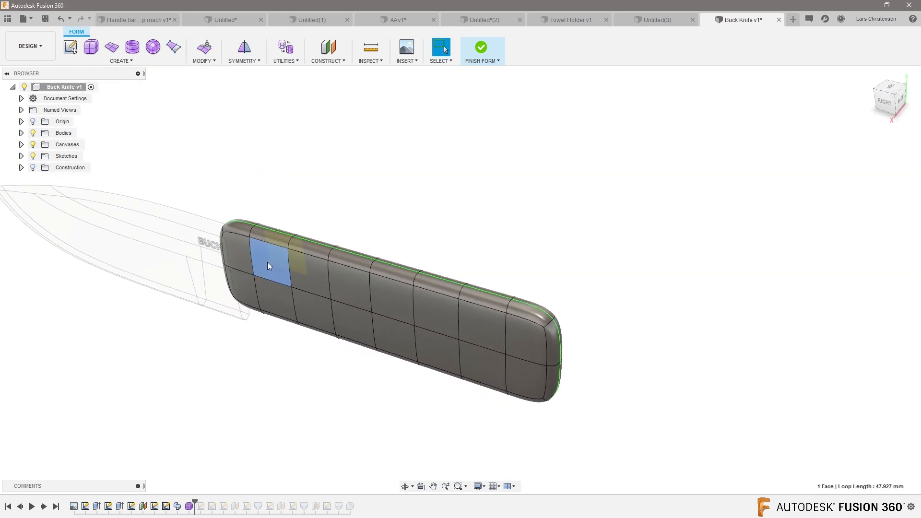
pyautogui.click(311, 284)
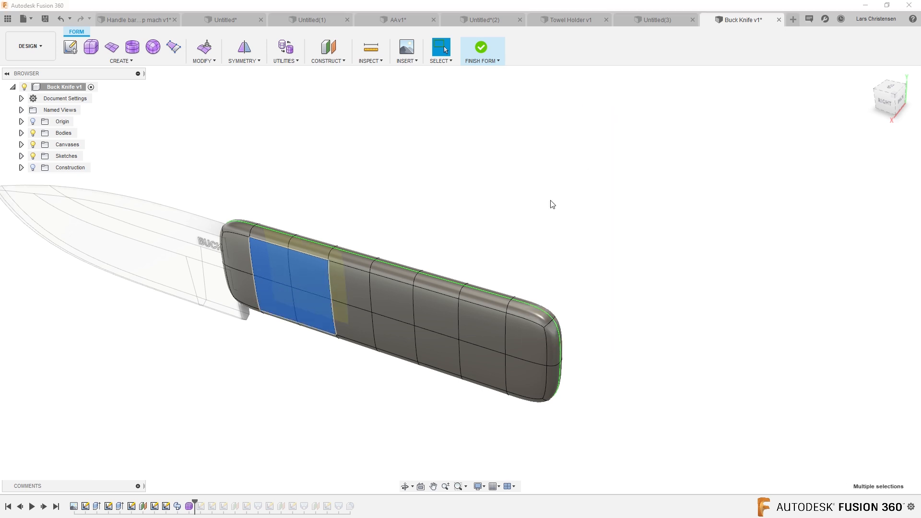
pyautogui.click(202, 46)
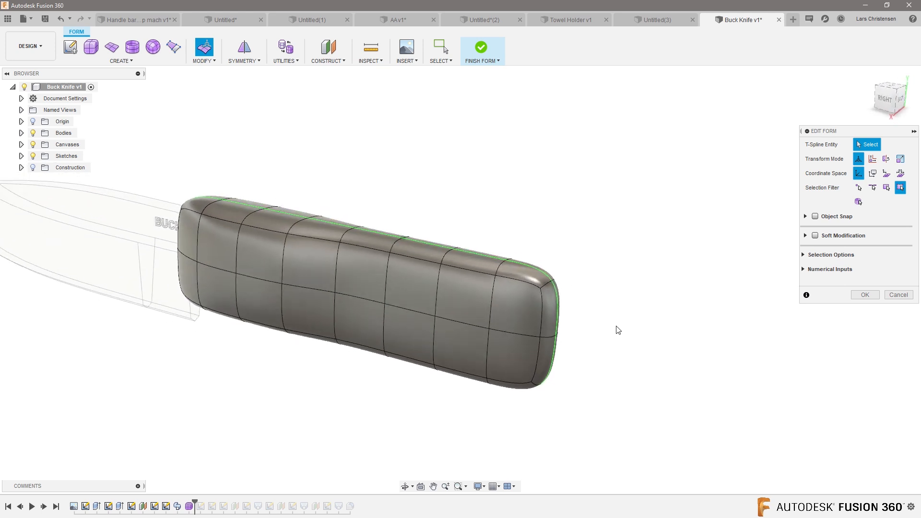
pyautogui.click(537, 305)
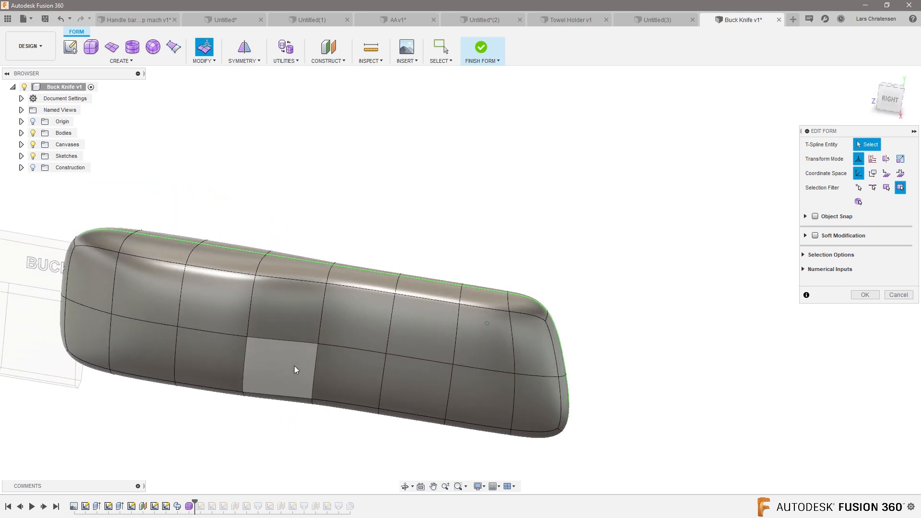
# Drag lower faces and edges into finger-groove contours, confirm, and finish the form.
pyautogui.click(177, 247)
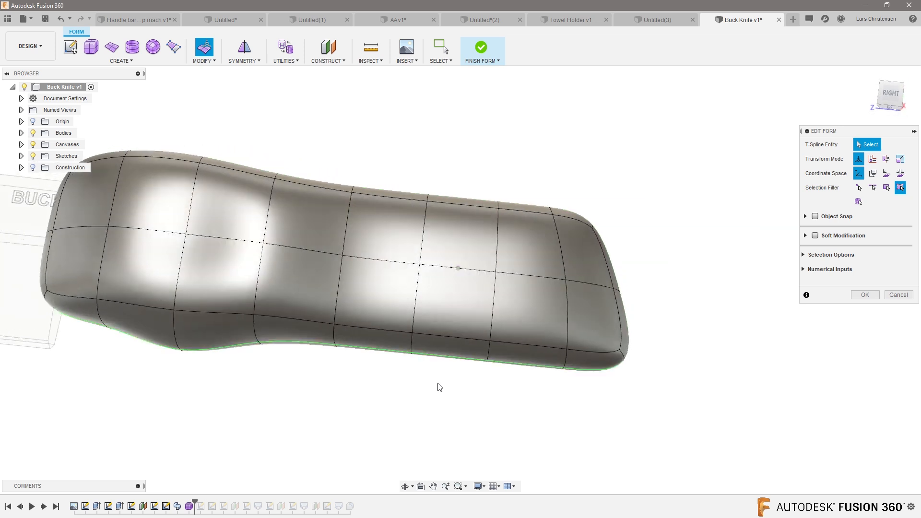
pyautogui.click(382, 349)
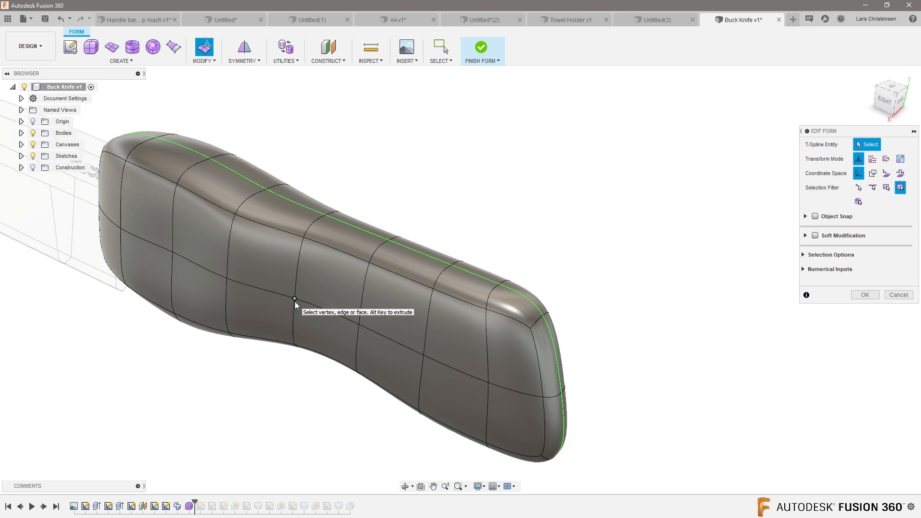
pyautogui.click(294, 300)
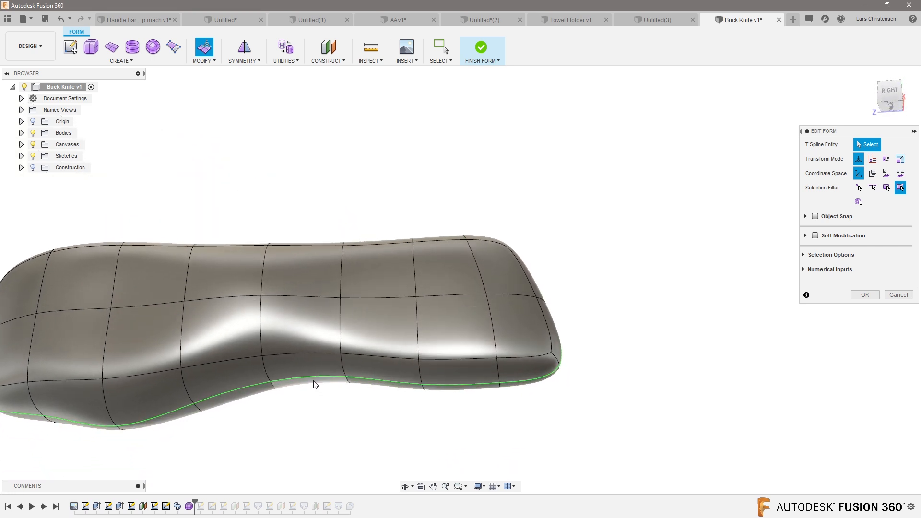
pyautogui.click(315, 385)
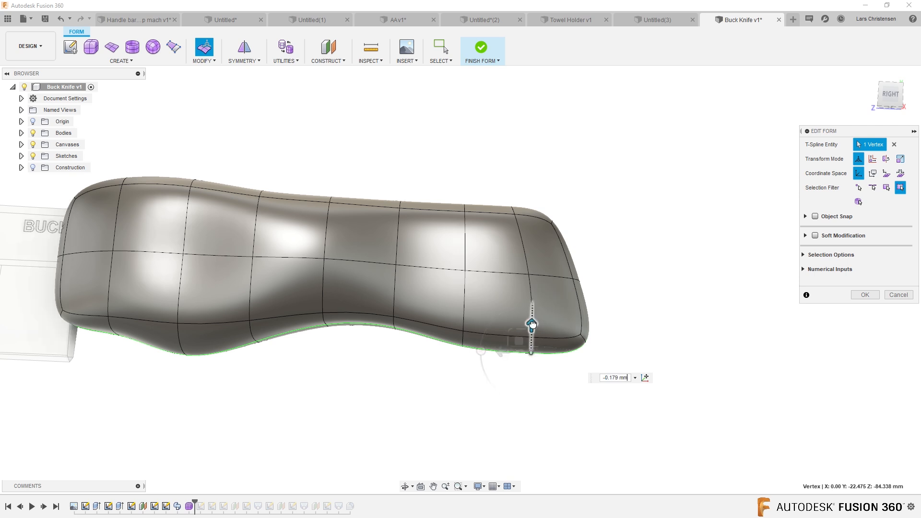
pyautogui.click(865, 295)
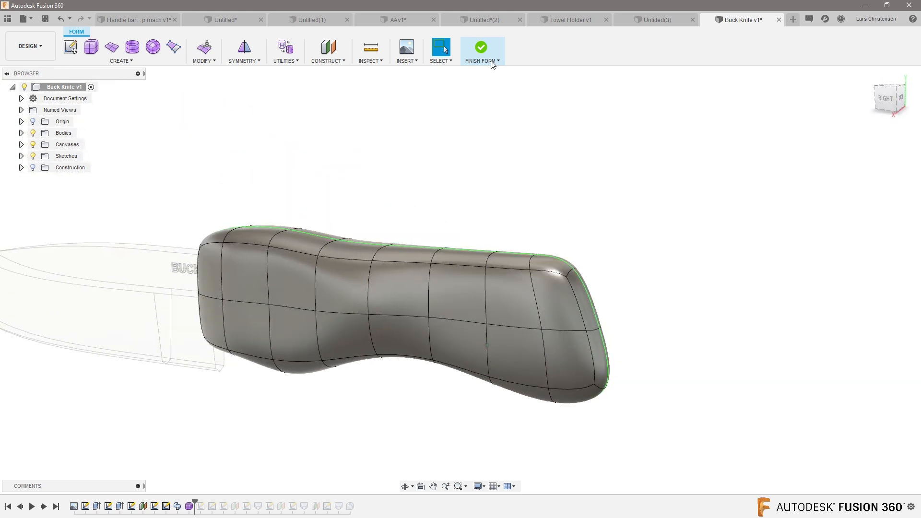
pyautogui.click(480, 46)
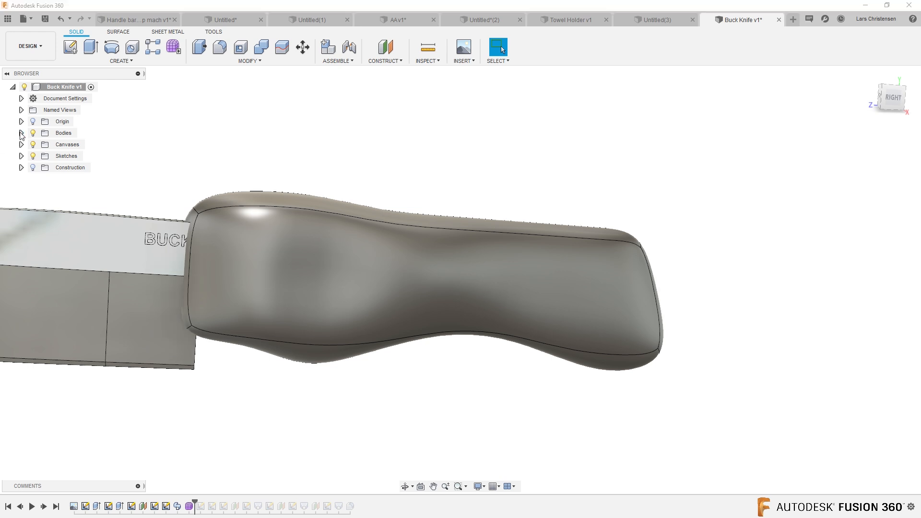
# Expand Bodies to identify Body1 as blade and Body5 as handle, then begin Split Body.
pyautogui.click(21, 133)
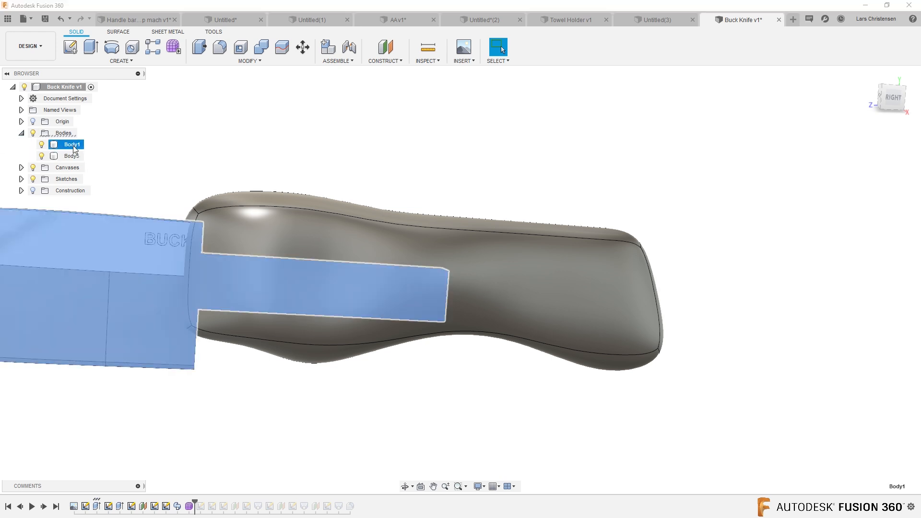
pyautogui.click(71, 156)
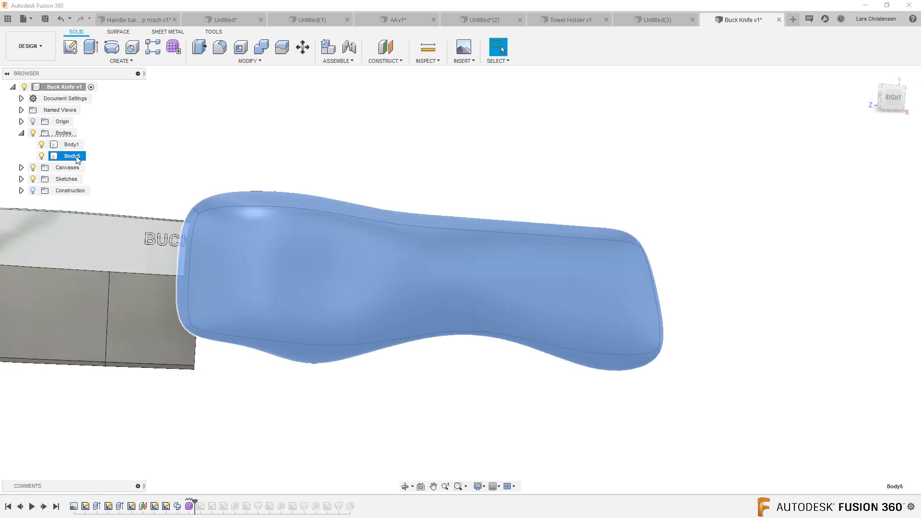
pyautogui.click(229, 165)
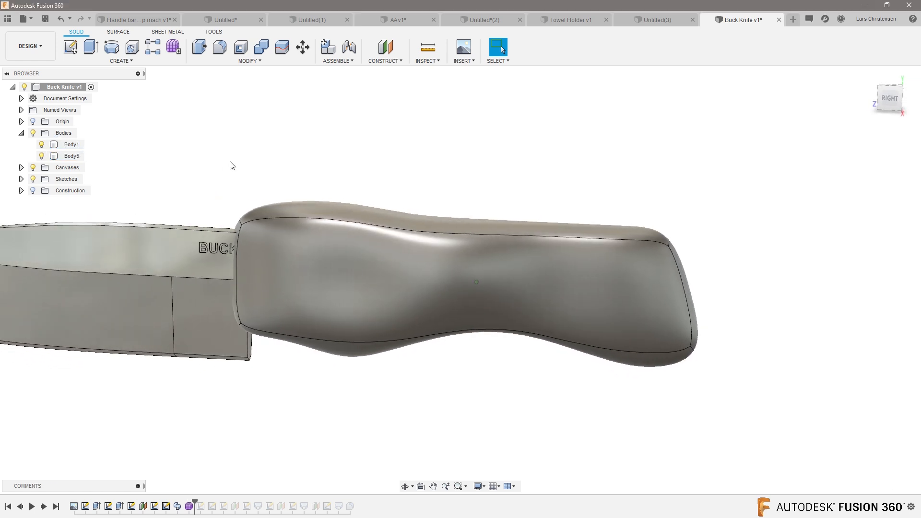
pyautogui.moveTo(281, 48)
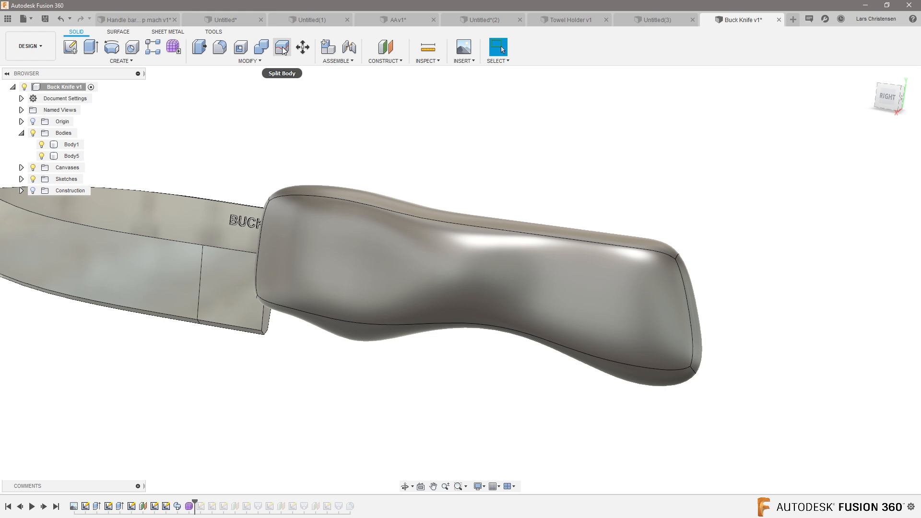
pyautogui.click(281, 48)
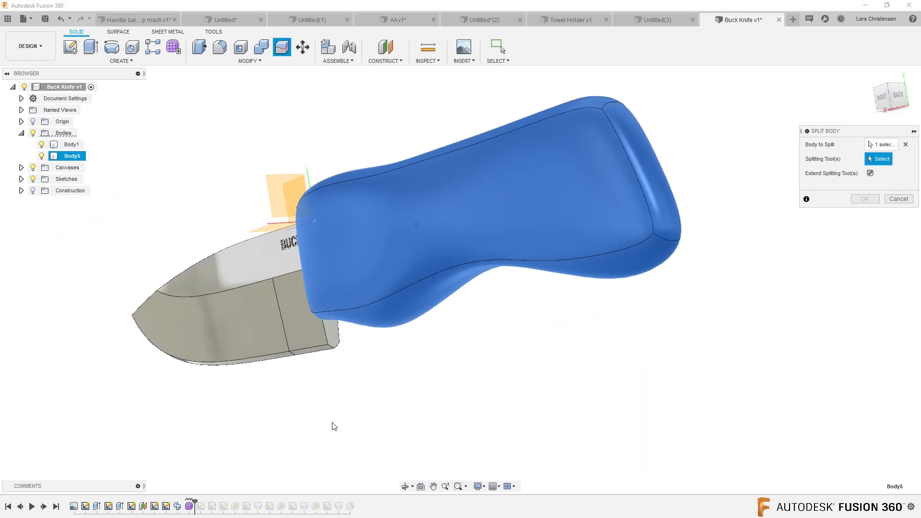
# Split the handle at the bolster plane and delete the small front sliver body.
pyautogui.click(332, 321)
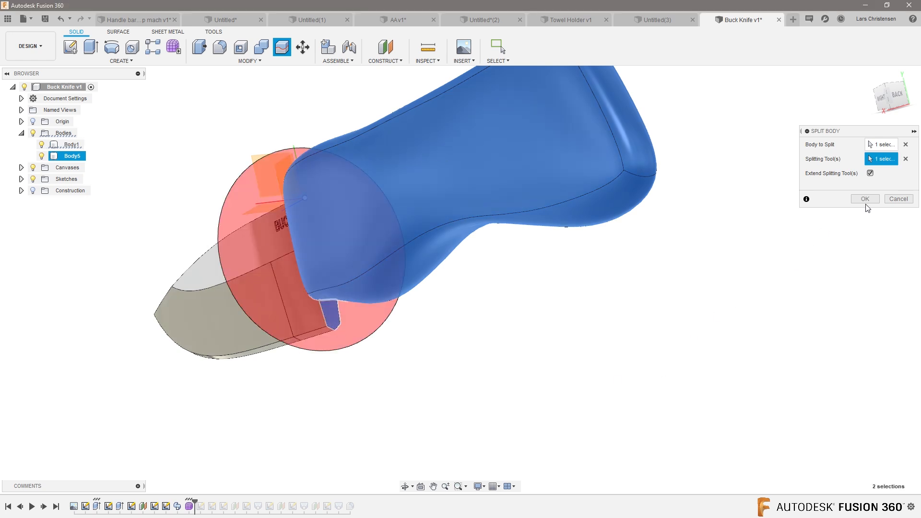
pyautogui.click(864, 198)
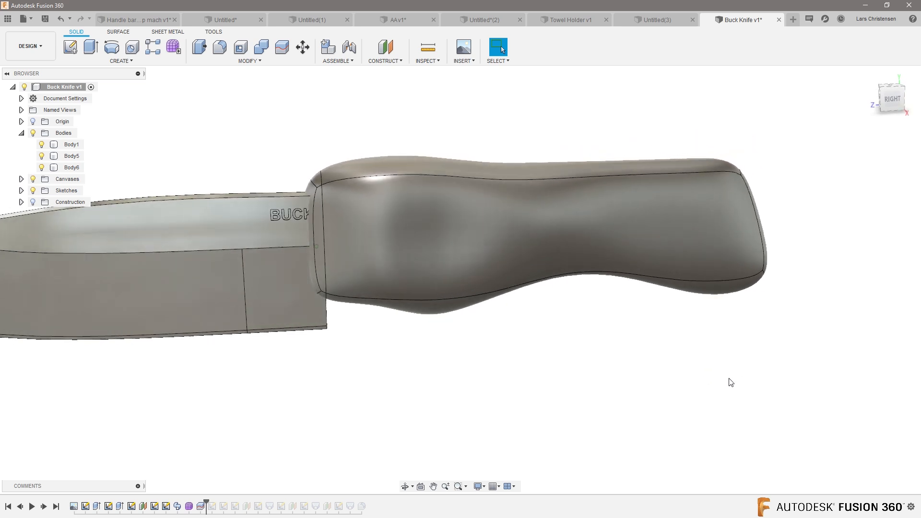
pyautogui.click(71, 156)
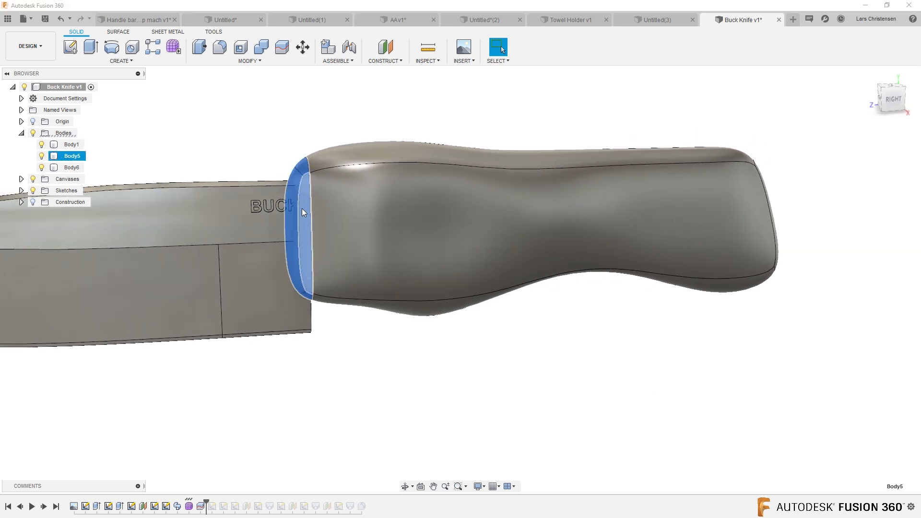
pyautogui.rightClick(72, 156)
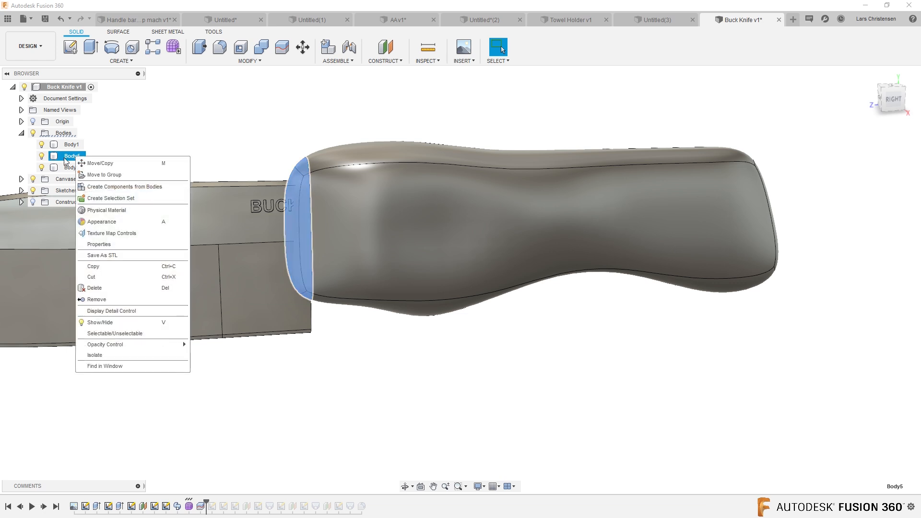
pyautogui.click(313, 449)
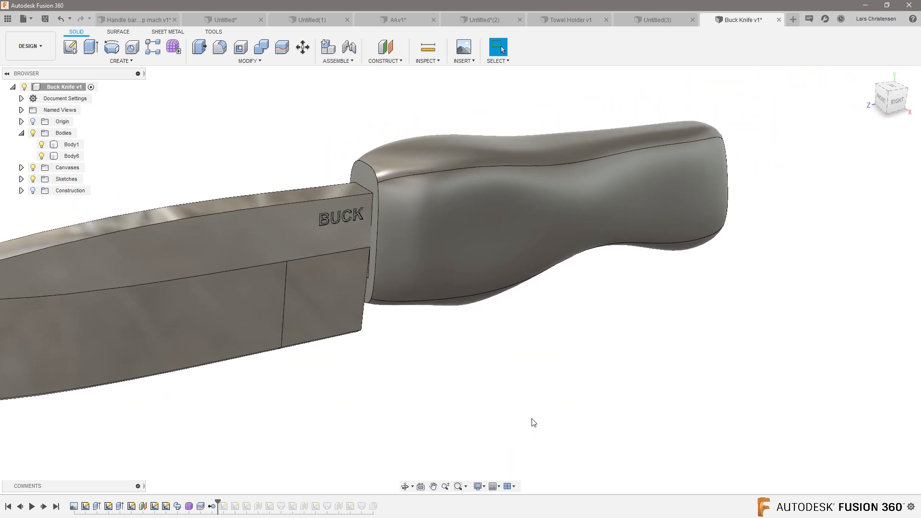
pyautogui.moveTo(260, 47)
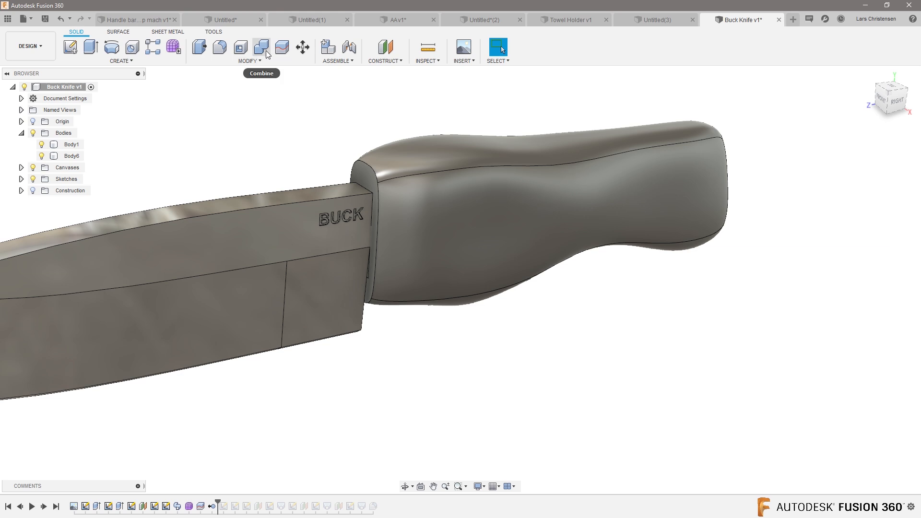
pyautogui.moveTo(261, 46)
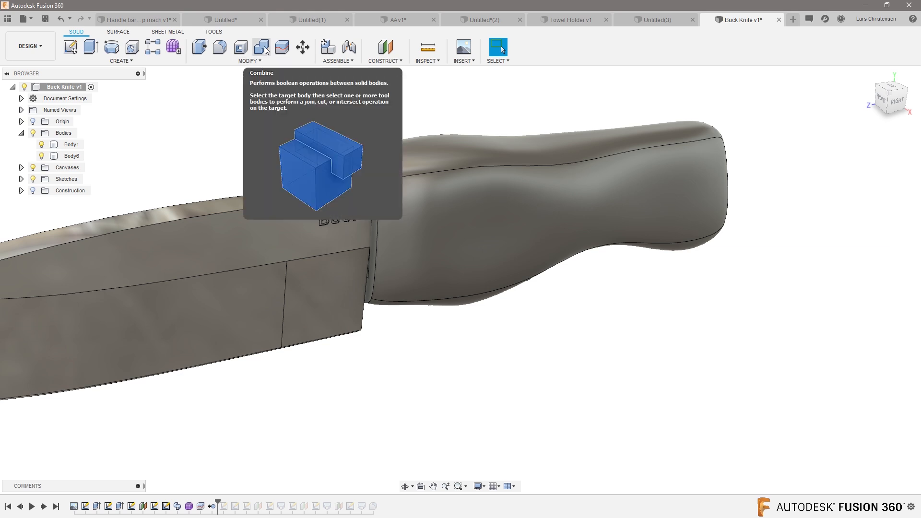
# Combine-cut the blade from the handle with Keep Tools on, hollowing the tang pocket.
pyautogui.click(261, 47)
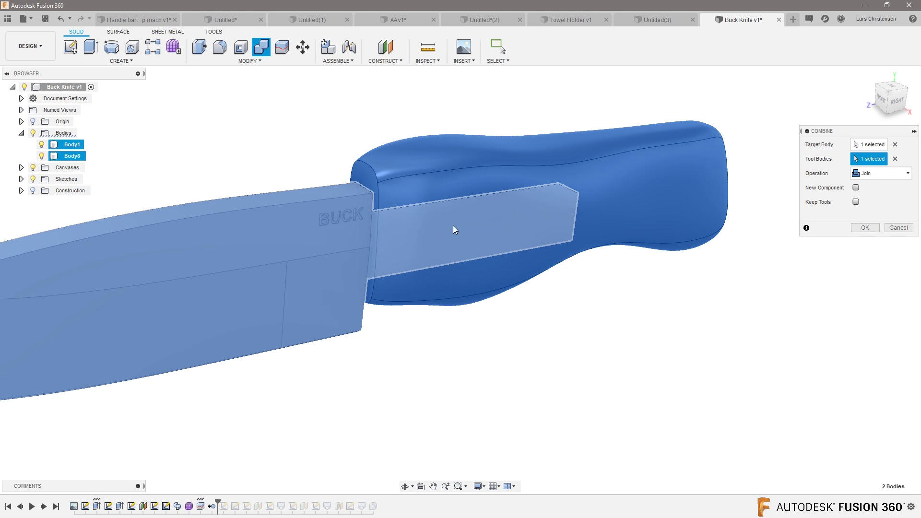
pyautogui.click(881, 173)
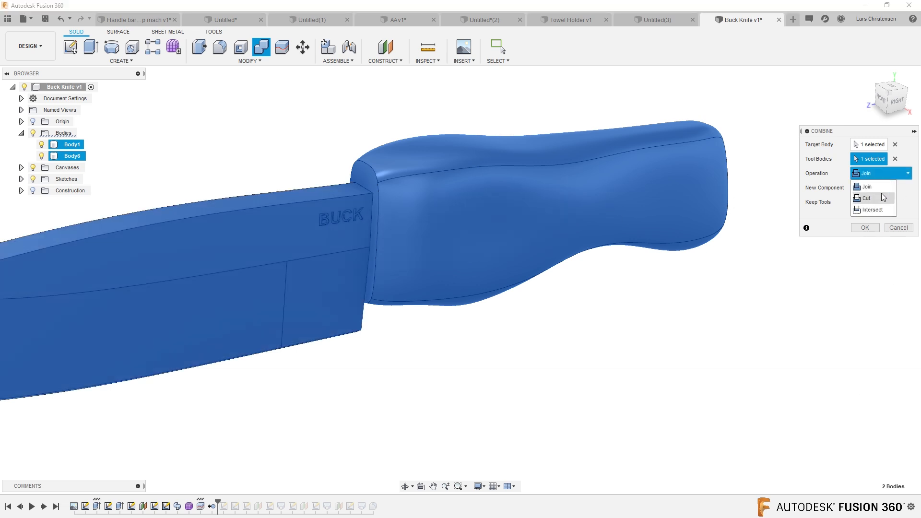
pyautogui.click(864, 198)
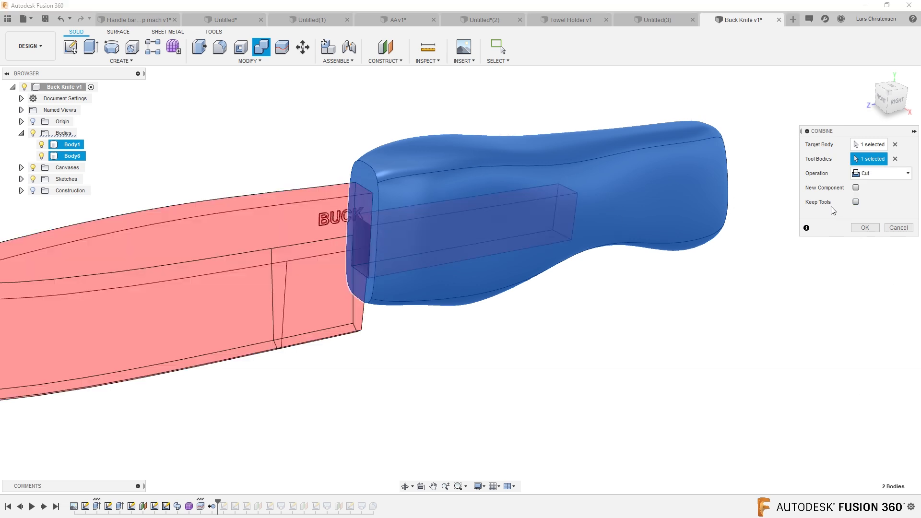
pyautogui.click(855, 202)
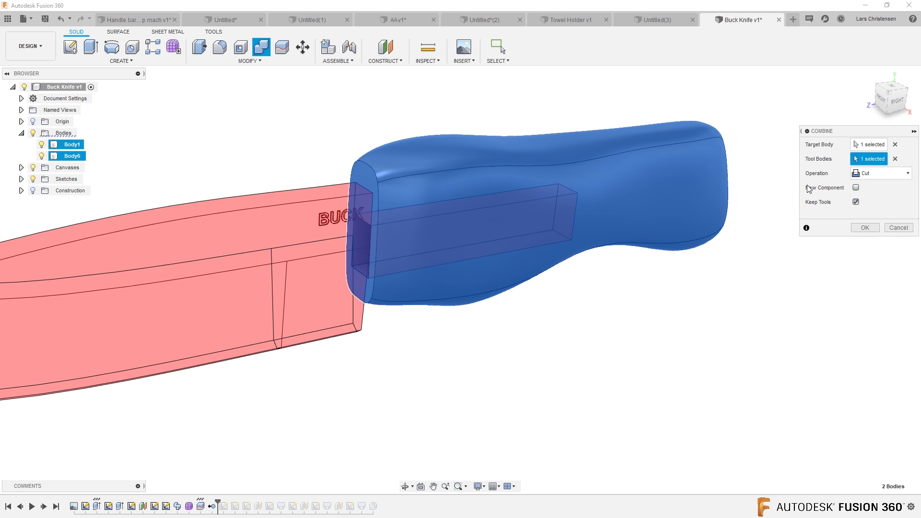
pyautogui.click(864, 228)
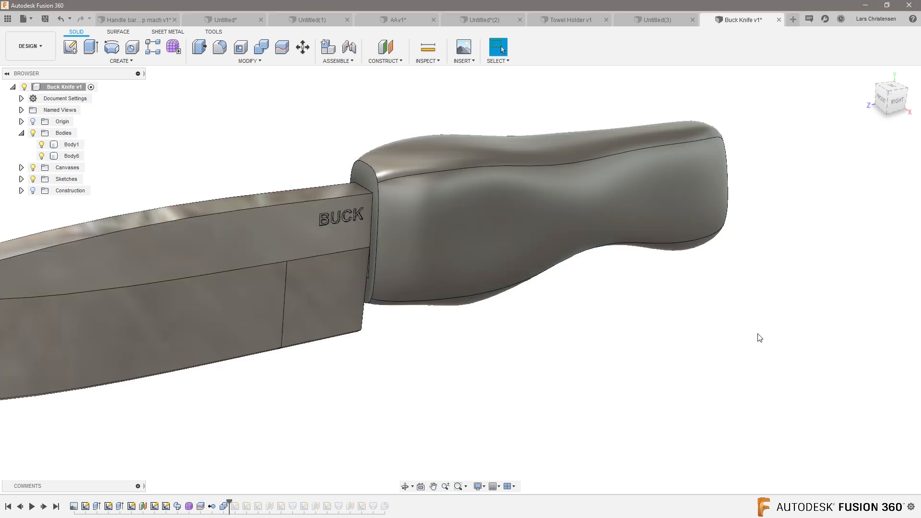
# Hide the blade body to inspect the tang pocket, then show it again.
pyautogui.click(71, 145)
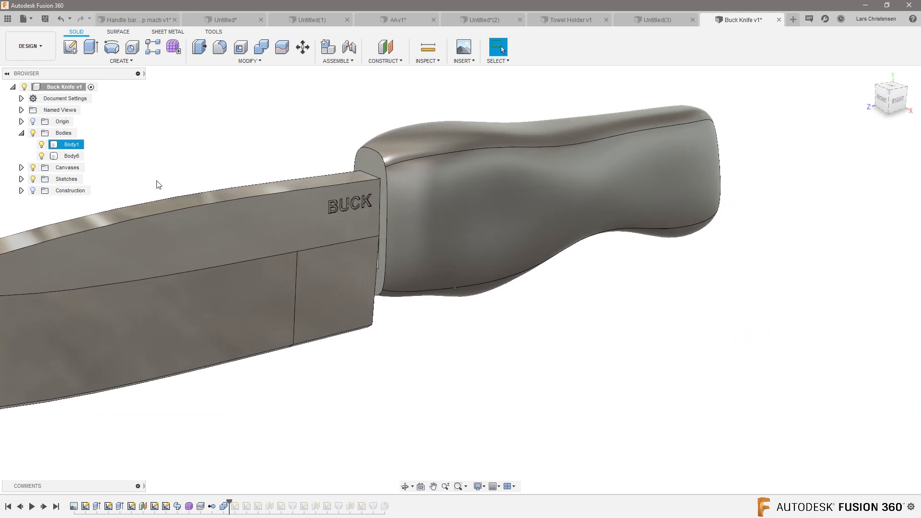
pyautogui.click(54, 145)
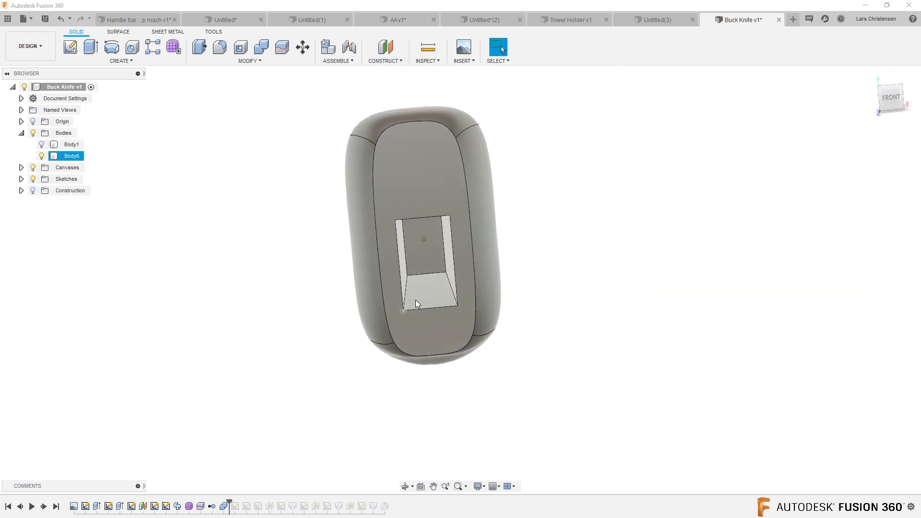
pyautogui.click(71, 144)
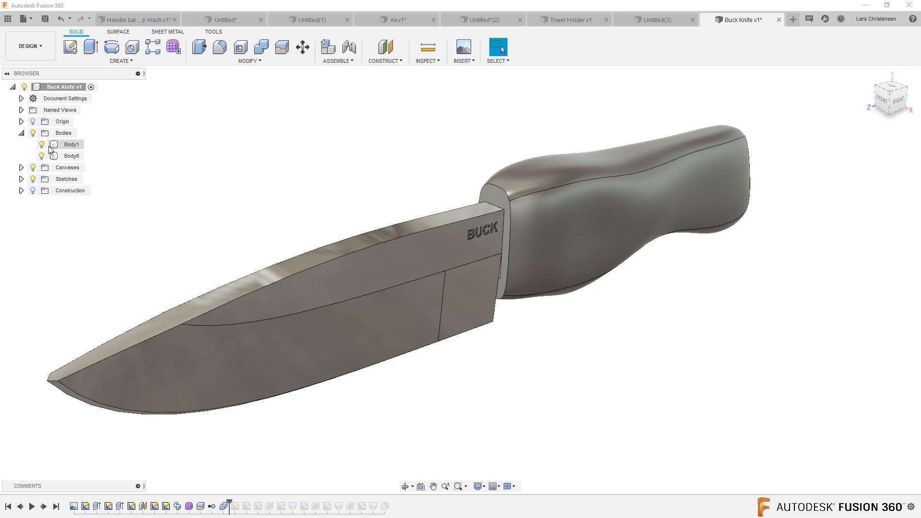
# Hide the blade, then split the handle body at the mid plane into Body6 and Body7.
pyautogui.click(41, 145)
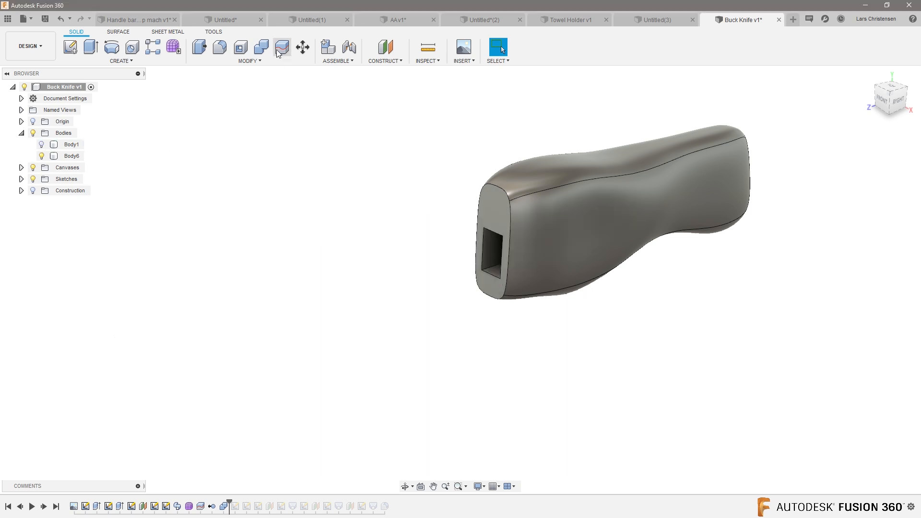
pyautogui.click(281, 48)
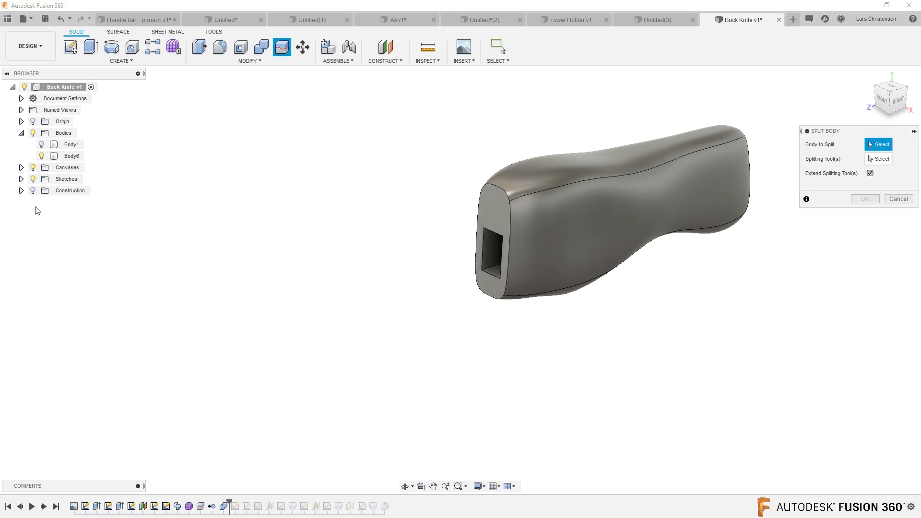
pyautogui.click(499, 205)
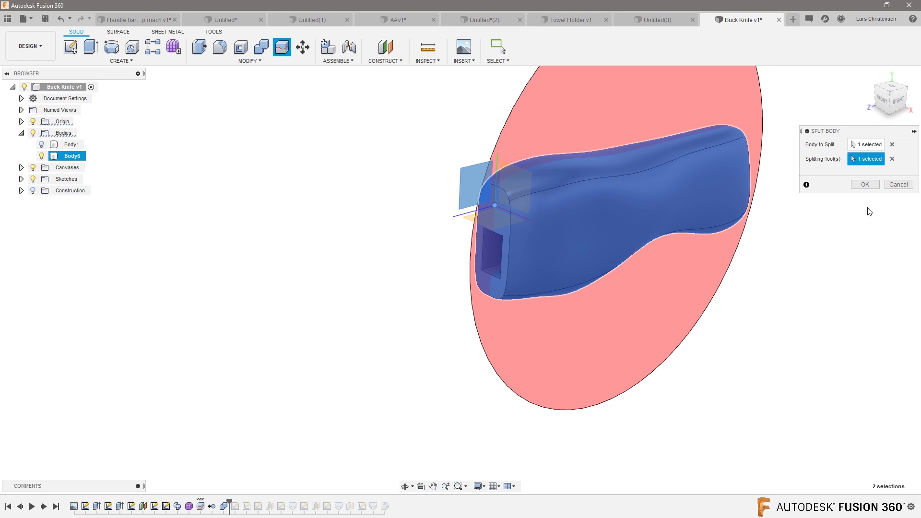
pyautogui.click(865, 184)
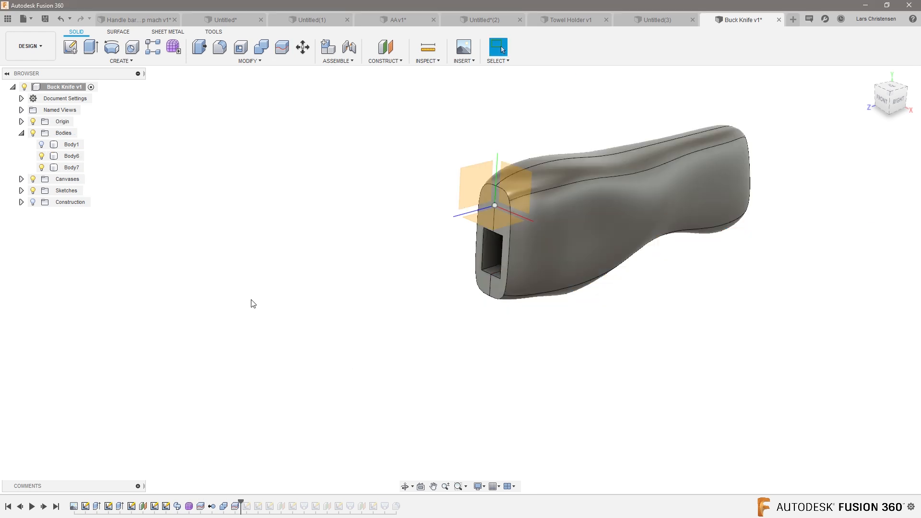
pyautogui.click(63, 121)
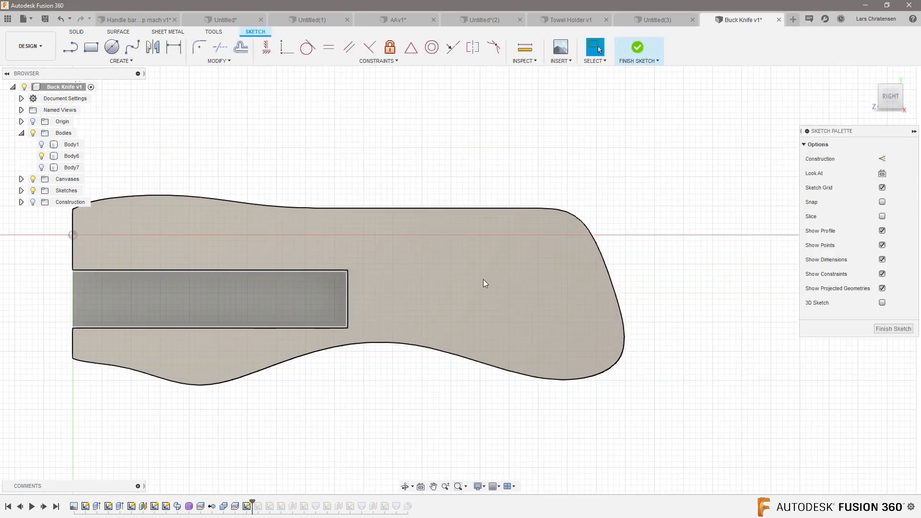
# Sketch a circle on the handle side for the screw hole, cut it through both halves, and show the blade again.
pyautogui.click(111, 47)
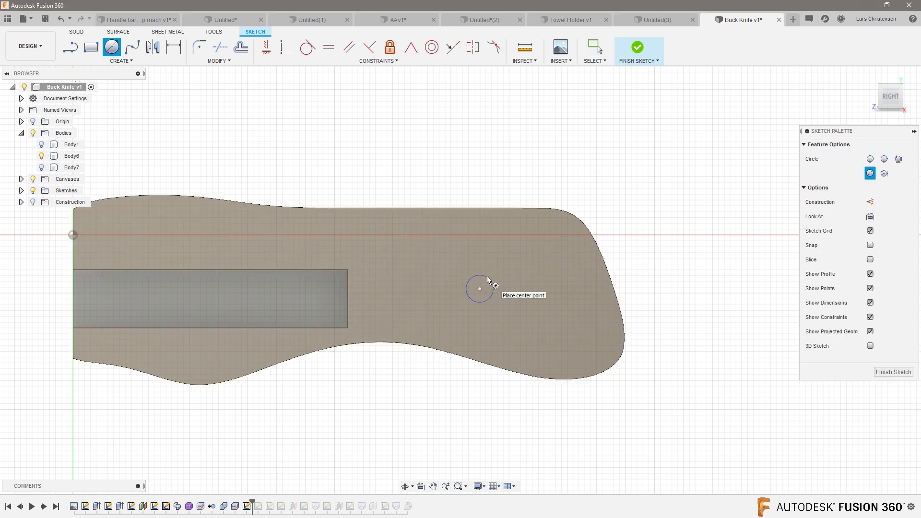
pyautogui.click(76, 31)
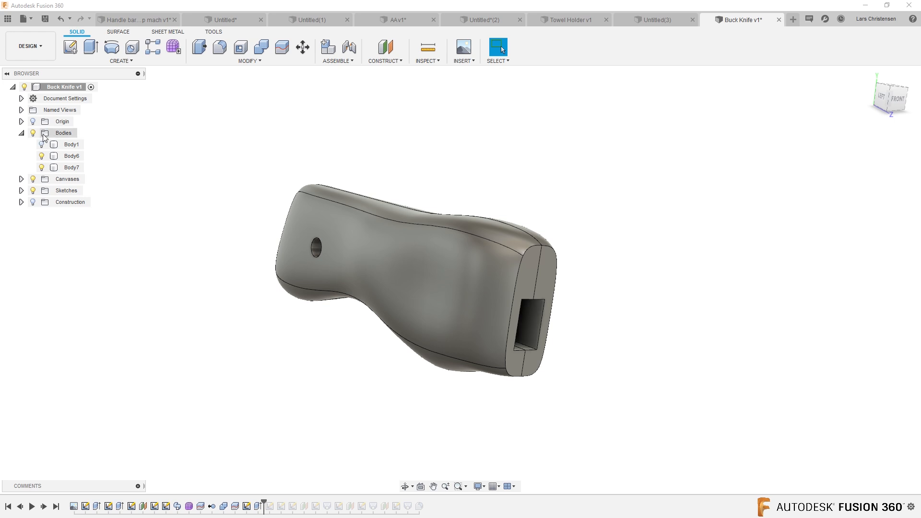
pyautogui.click(71, 144)
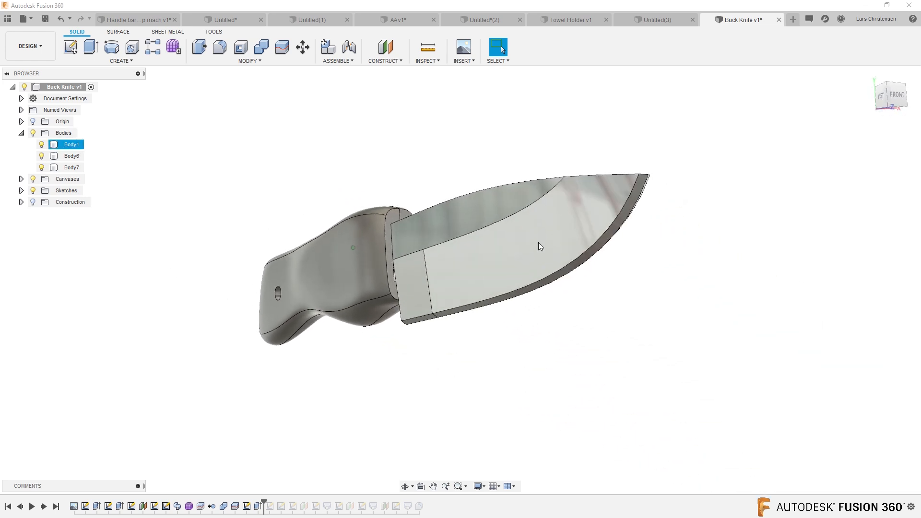